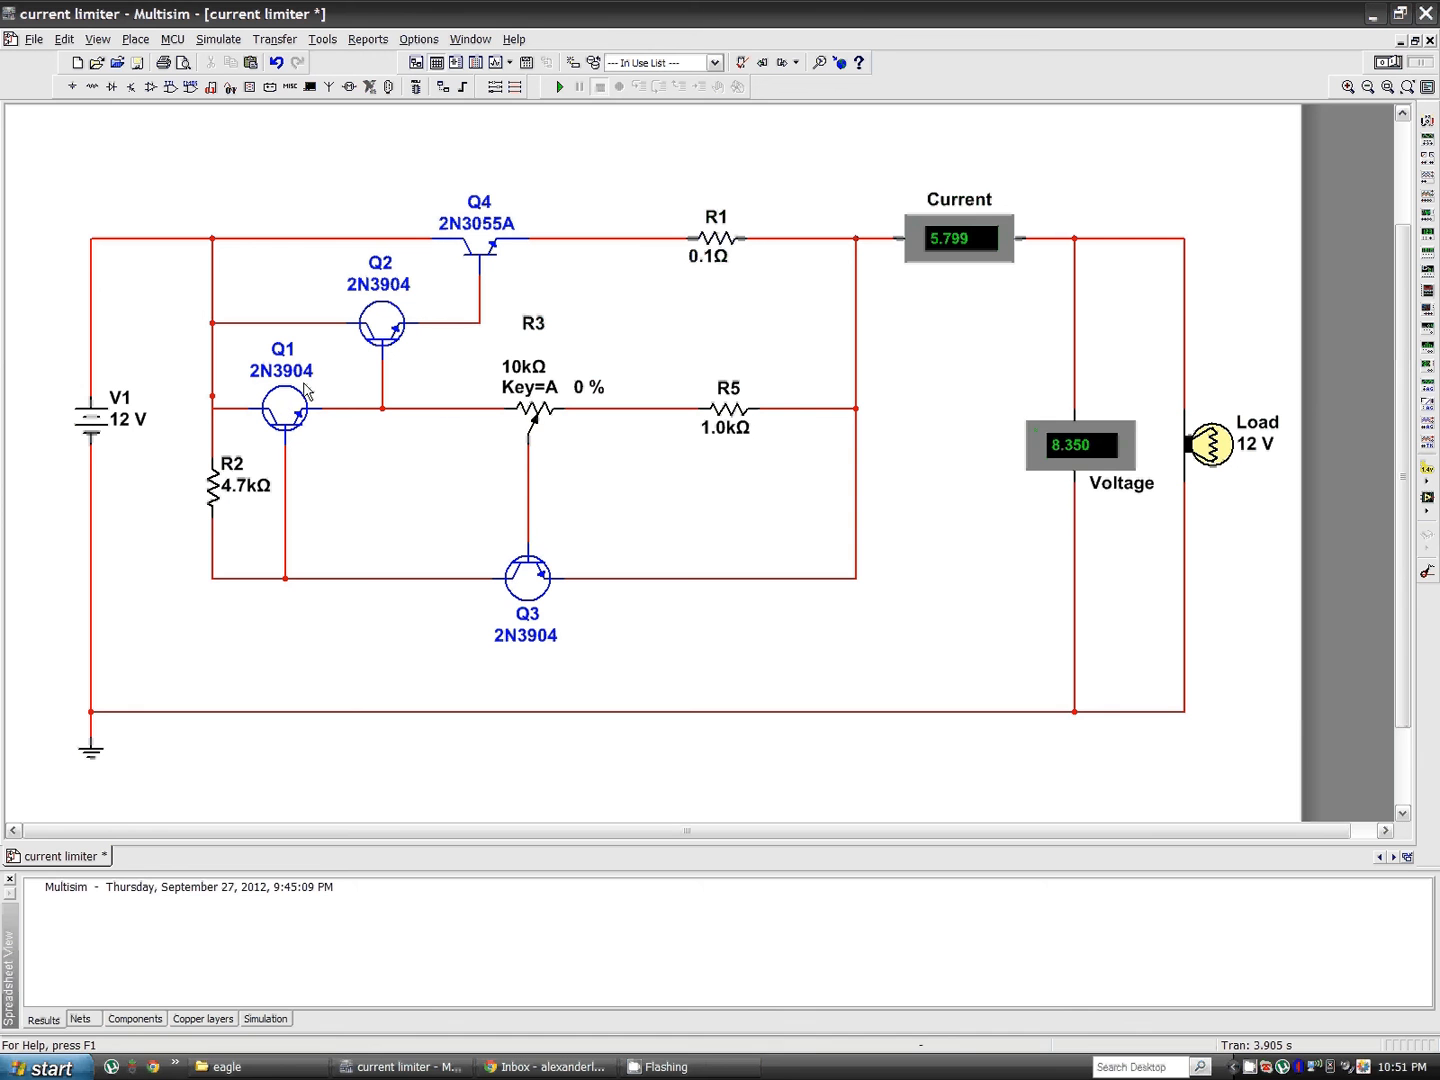
mouse_move(475, 188)
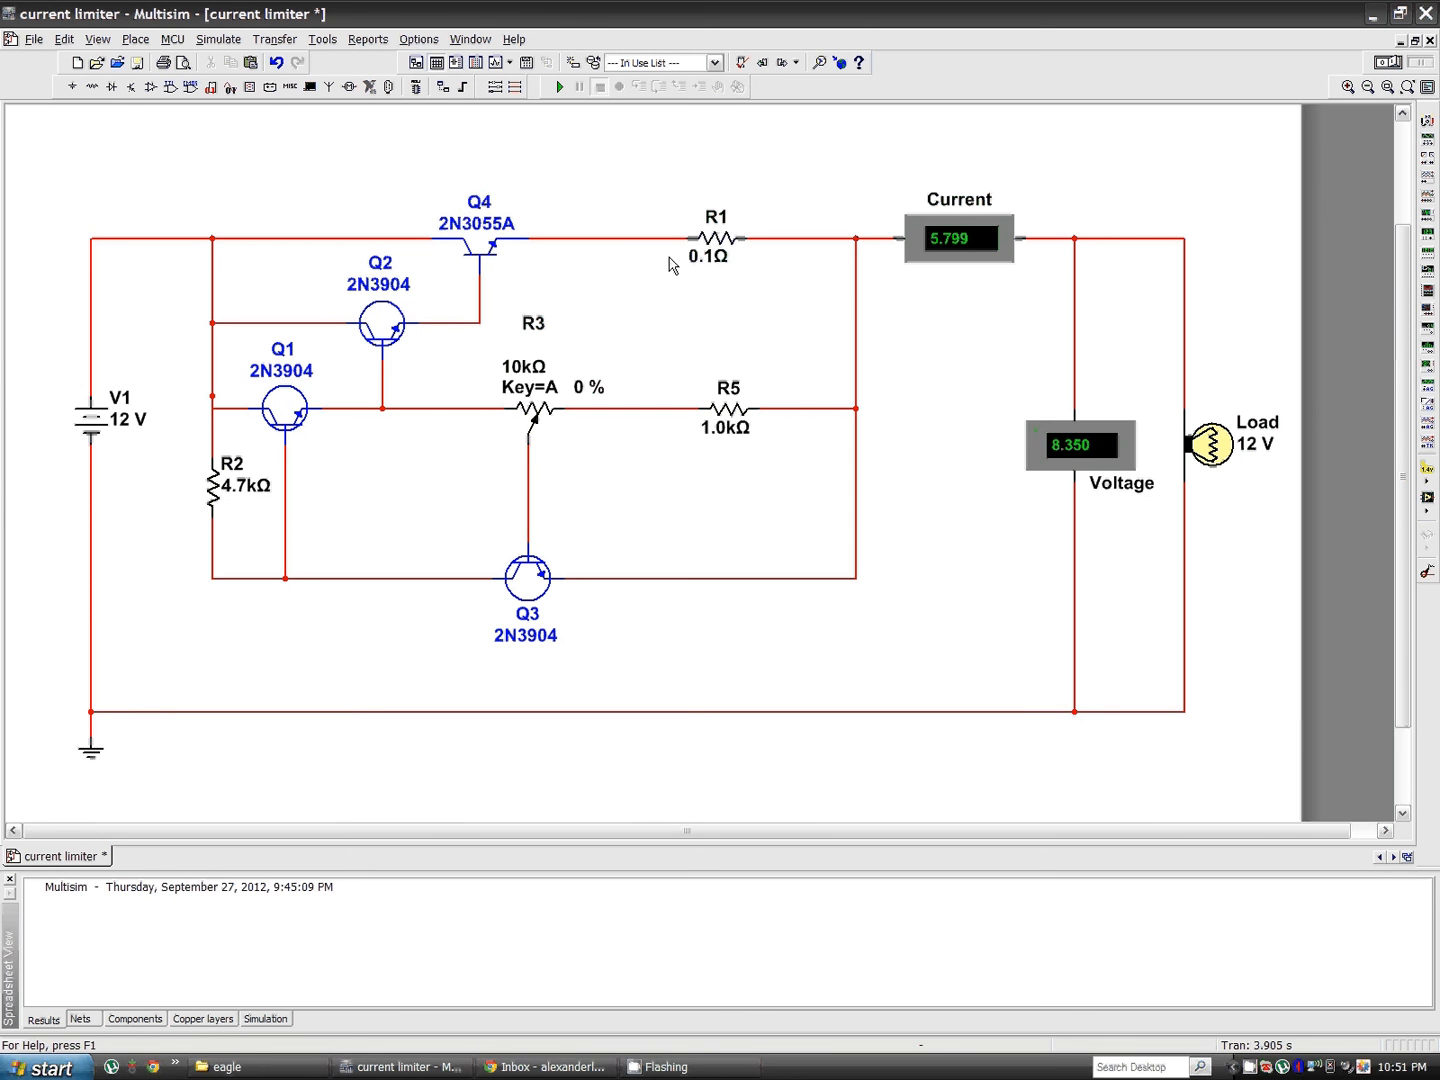
mouse_move(743, 277)
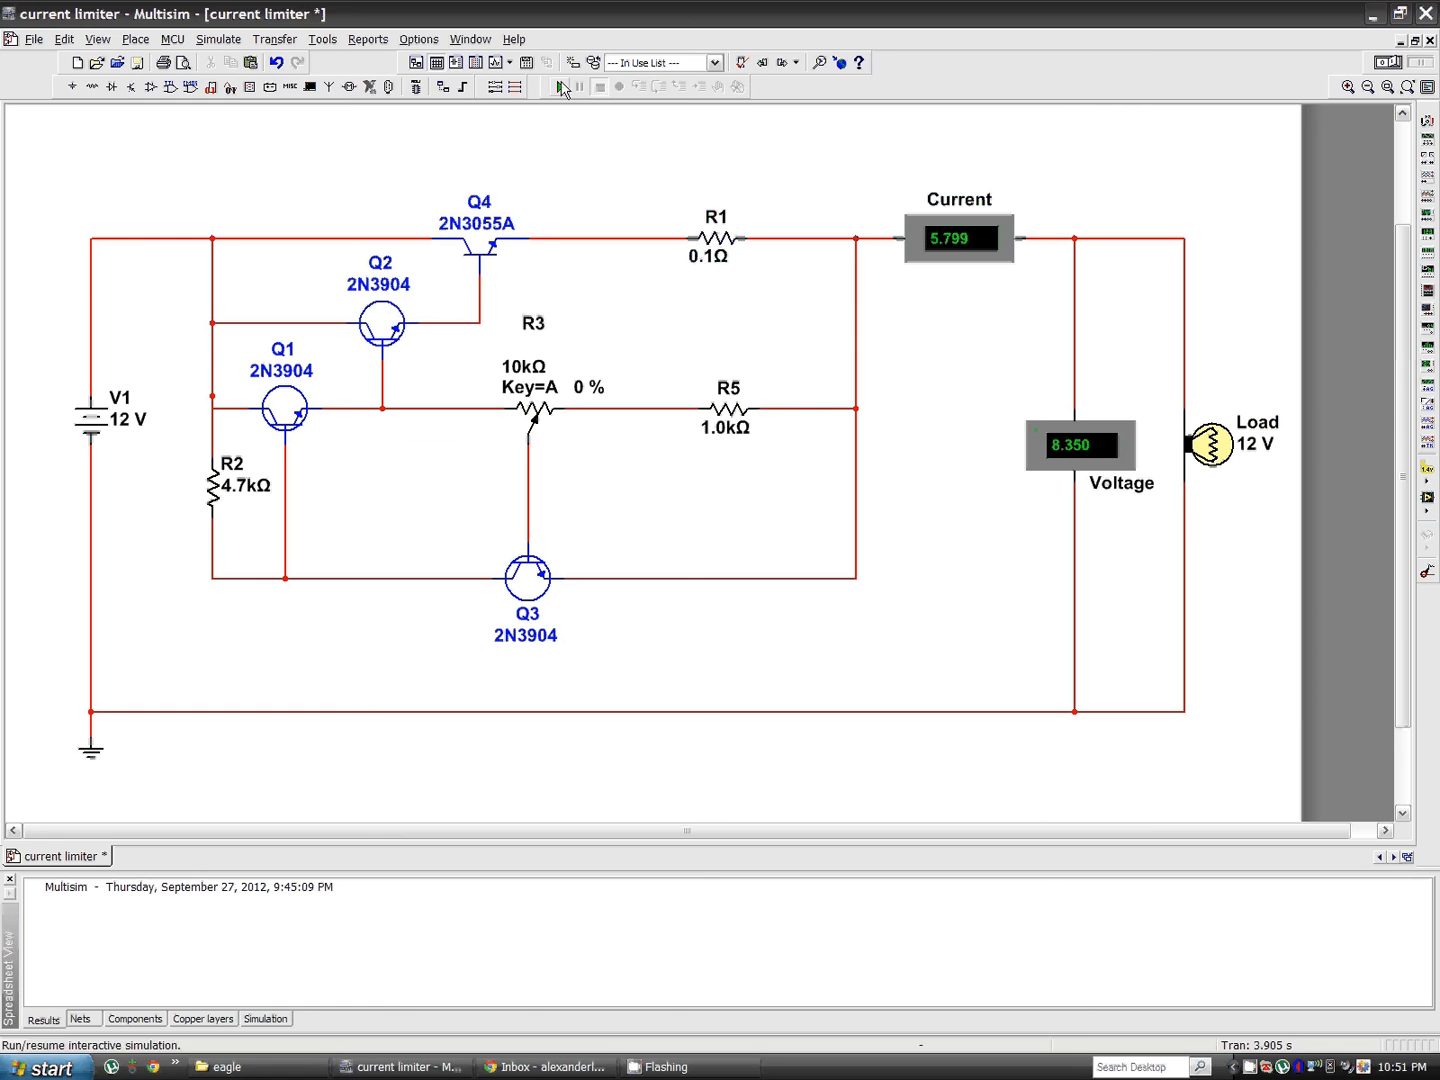
Step: Run the current limiter simulation so the lamp lights and meters read 5.799 and 8.350
left_click(560, 86)
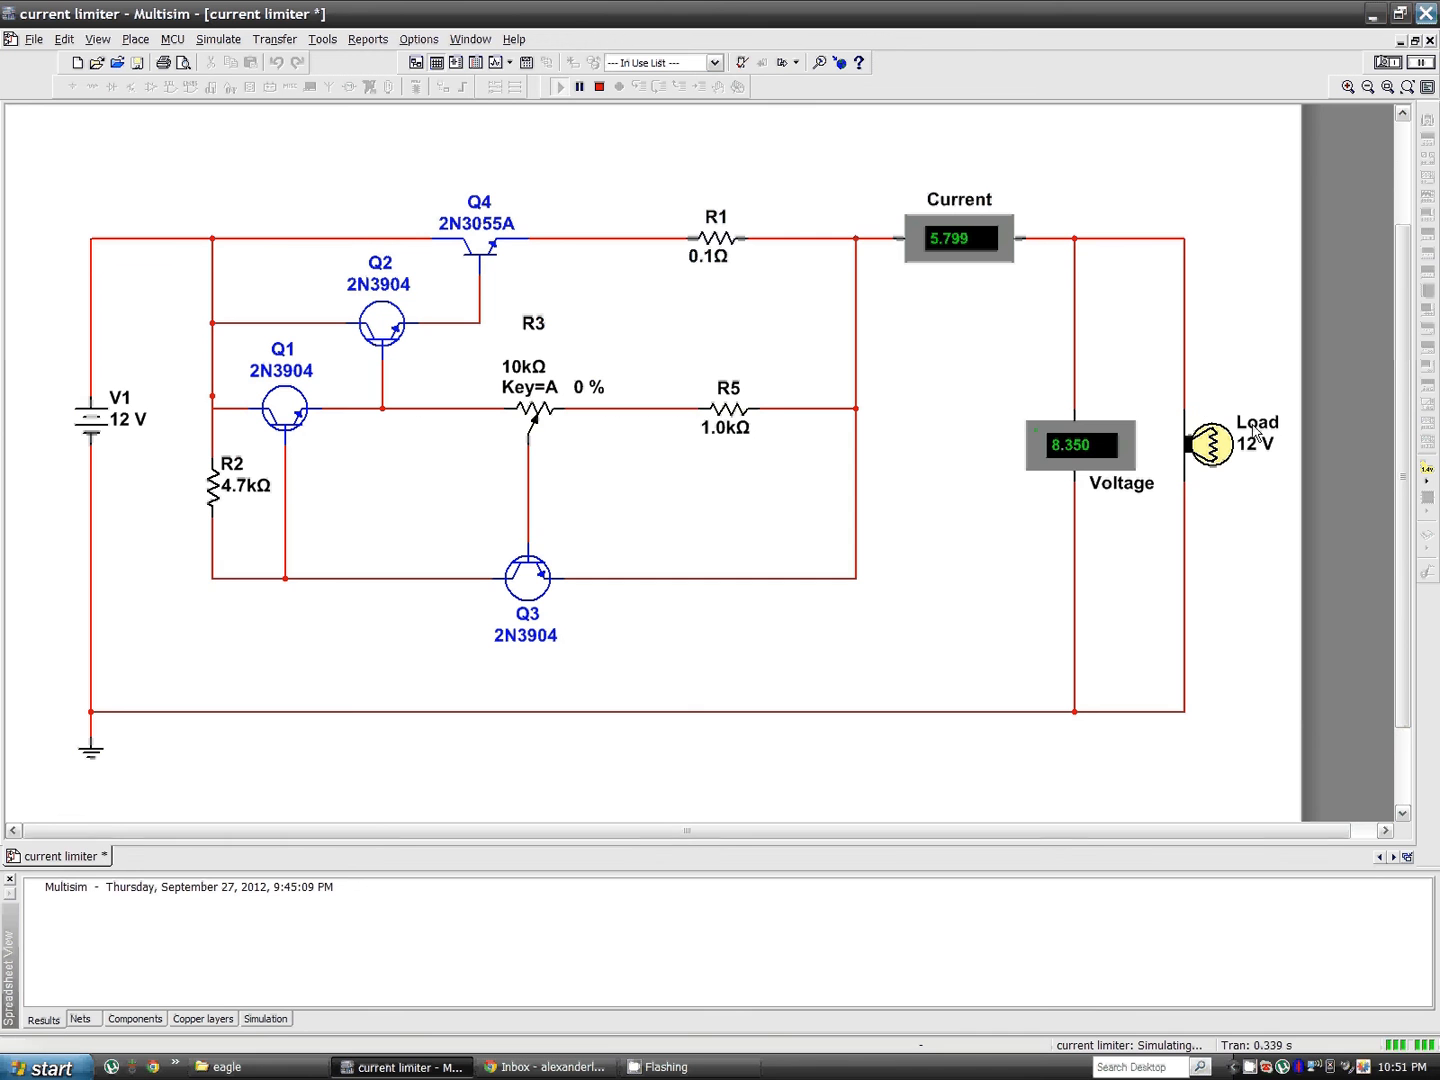
mouse_move(1010, 448)
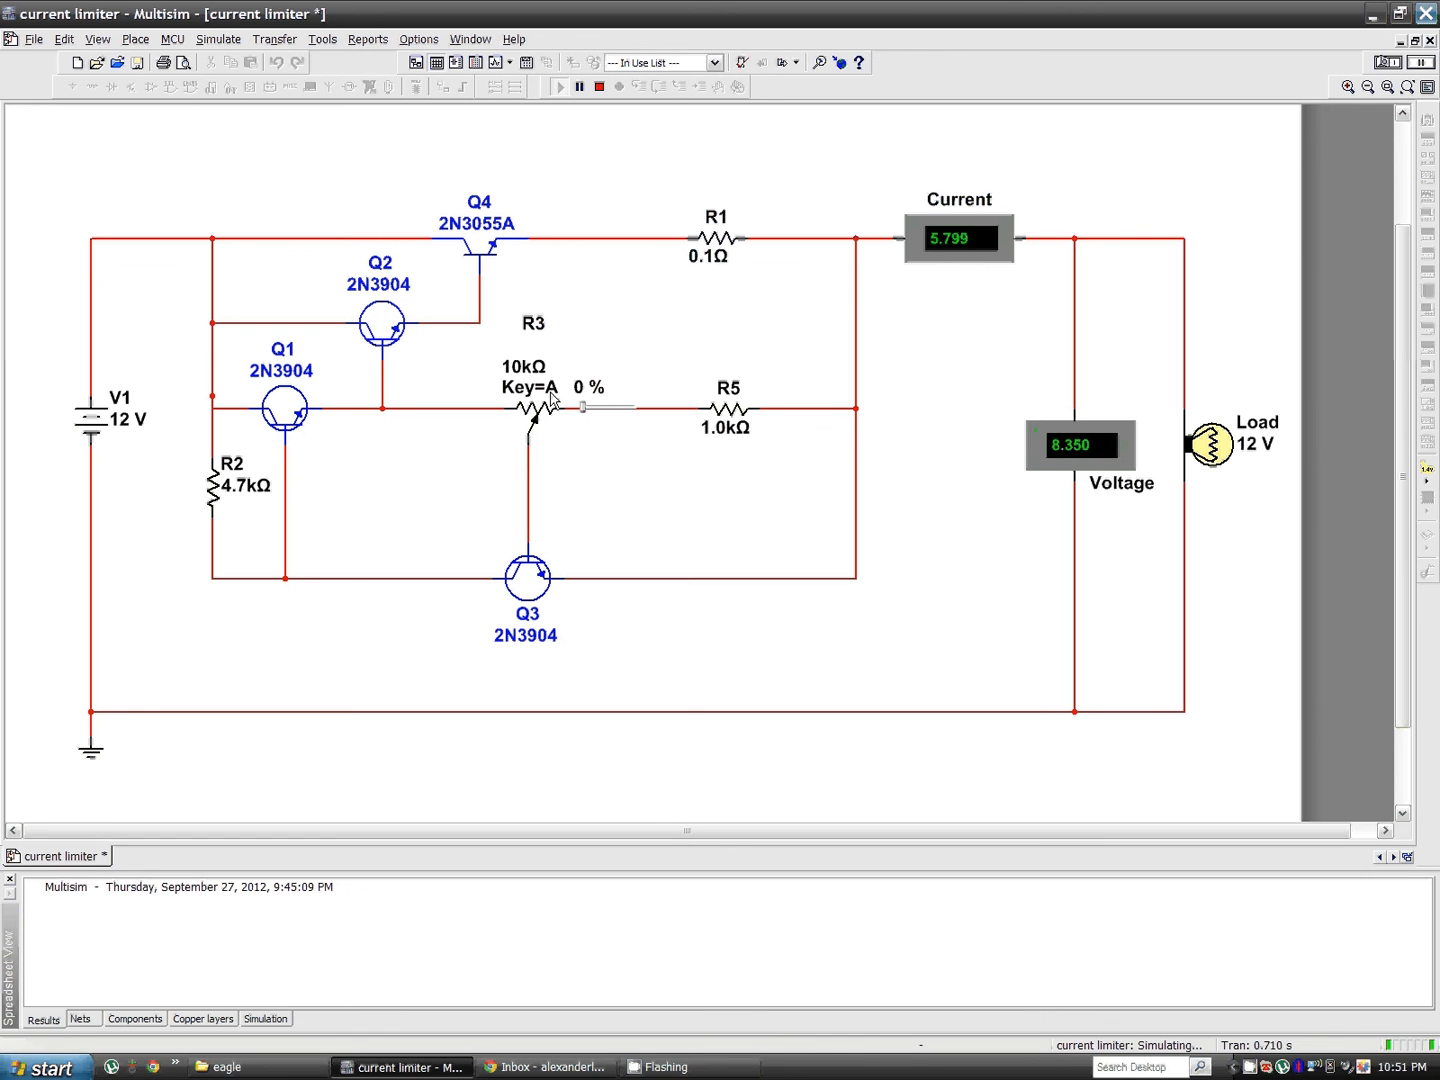
mouse_move(585, 415)
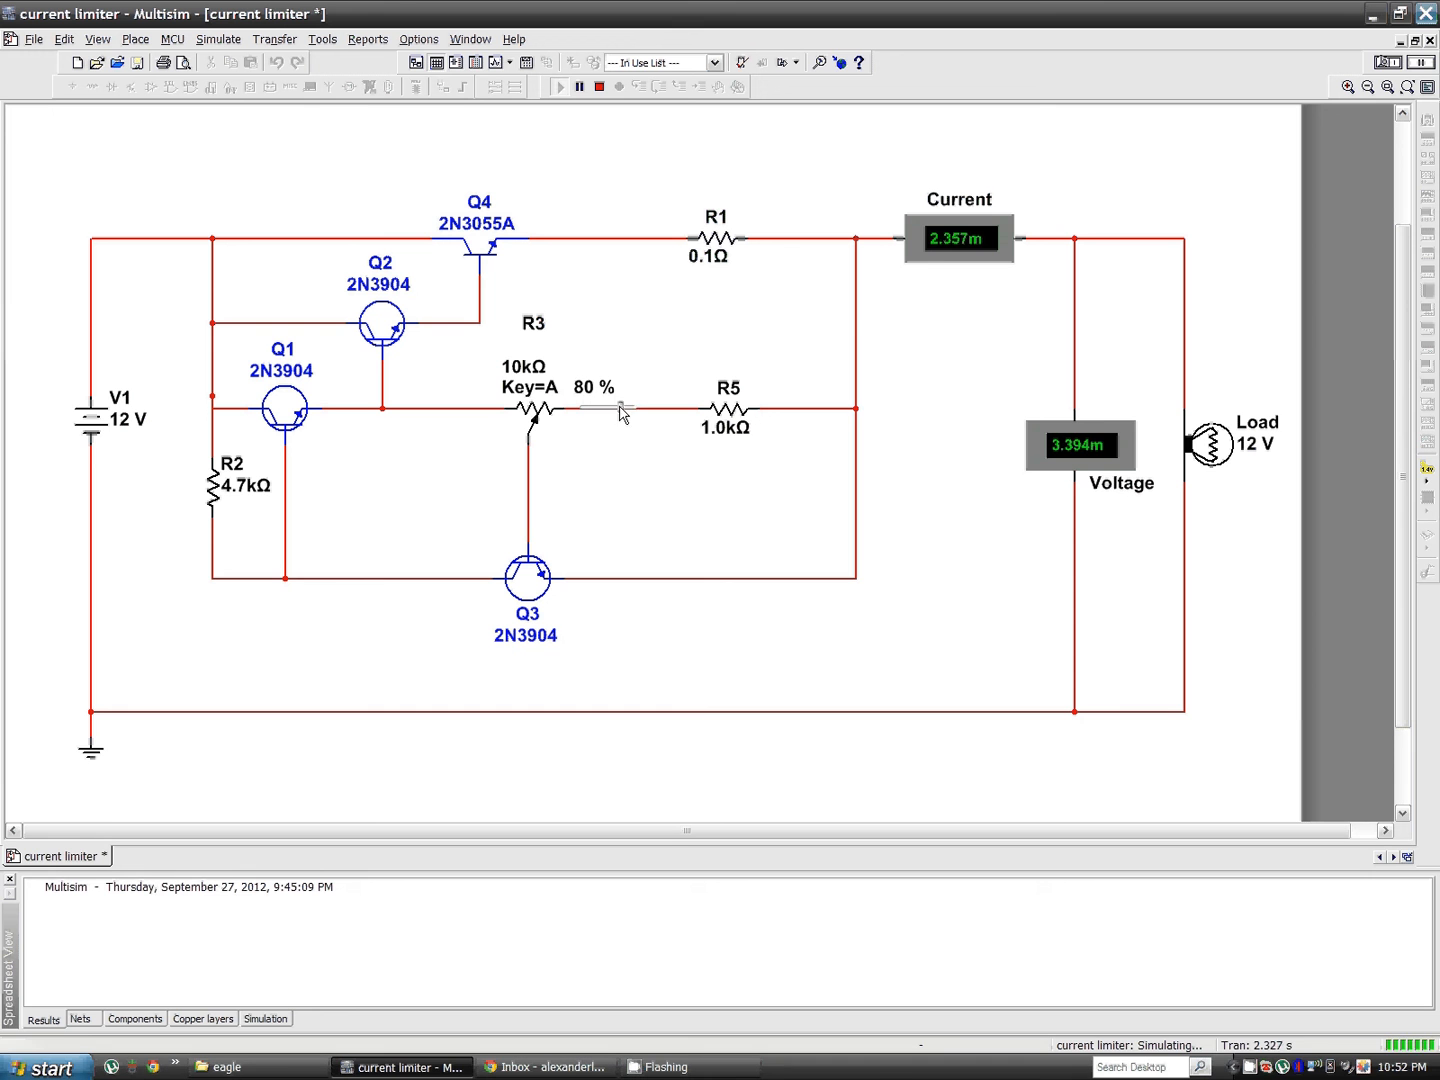
Step: Return R3's slider to 0% so the meters recover to 5.799 and 8.350
left_click(603, 408)
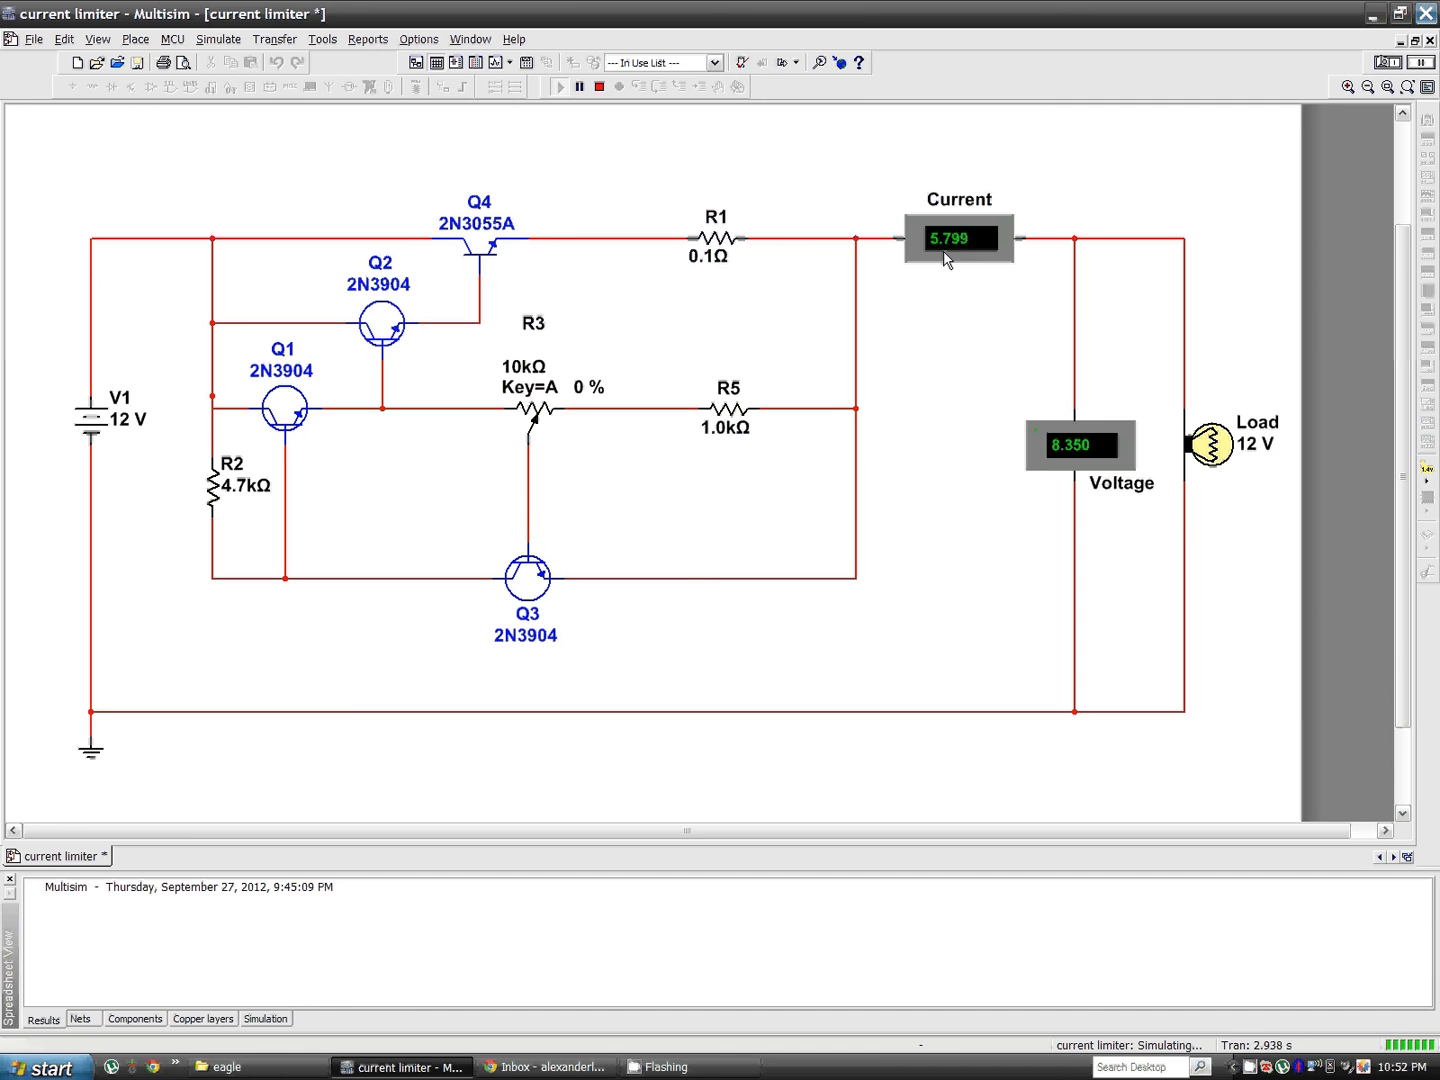
mouse_move(838, 297)
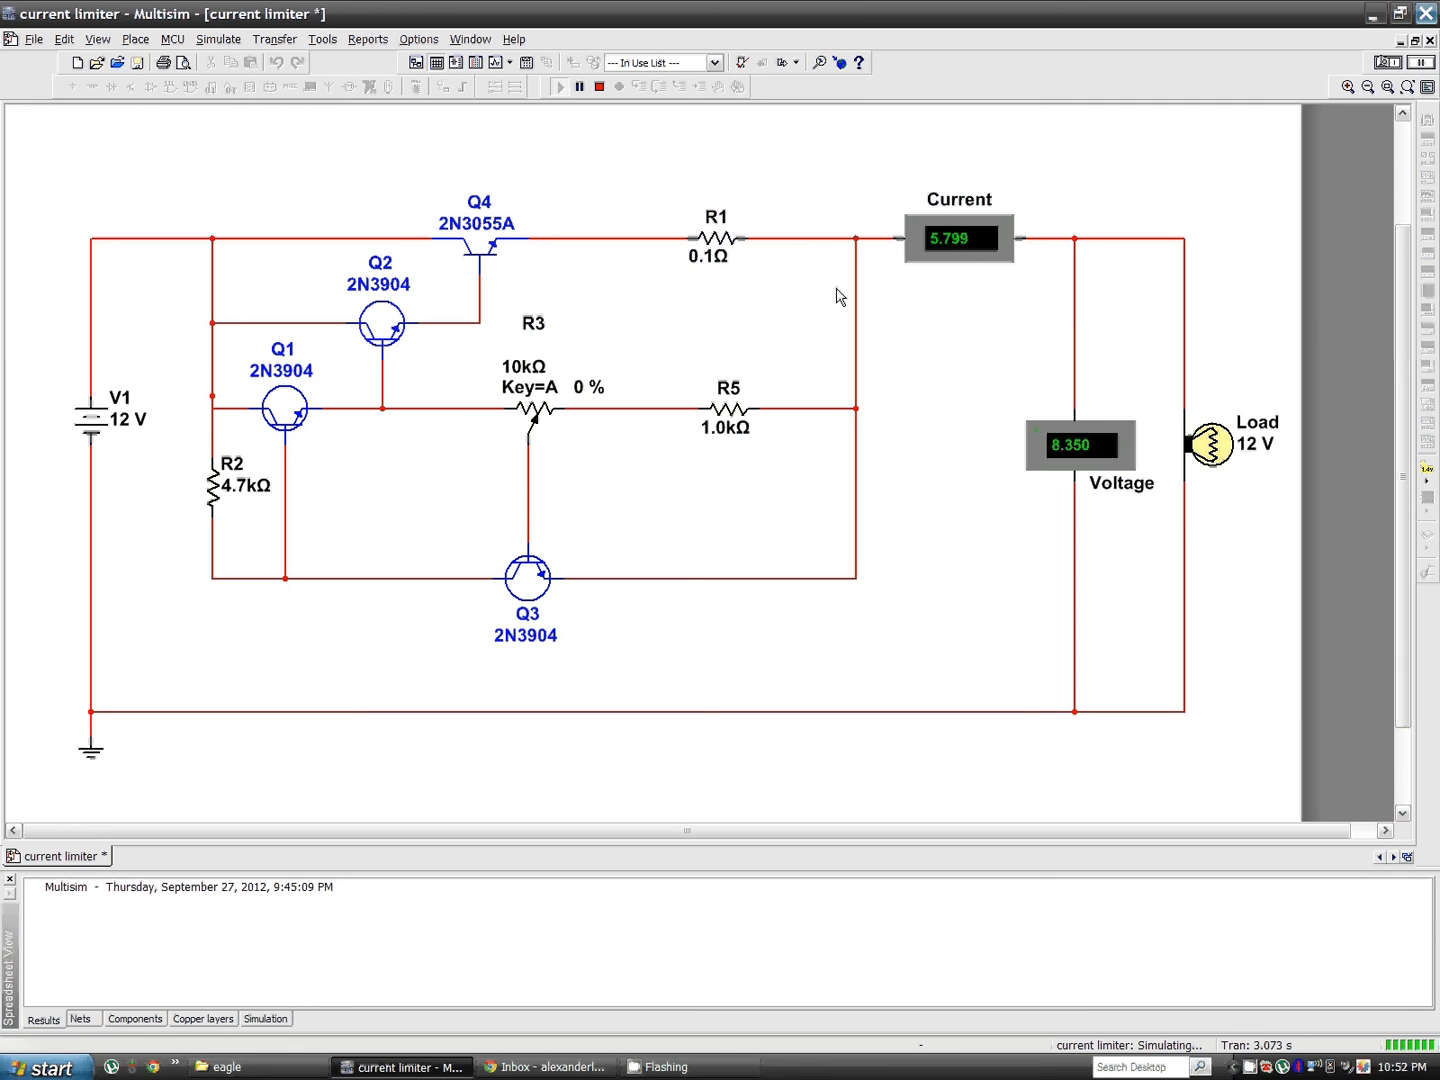
mouse_move(653, 301)
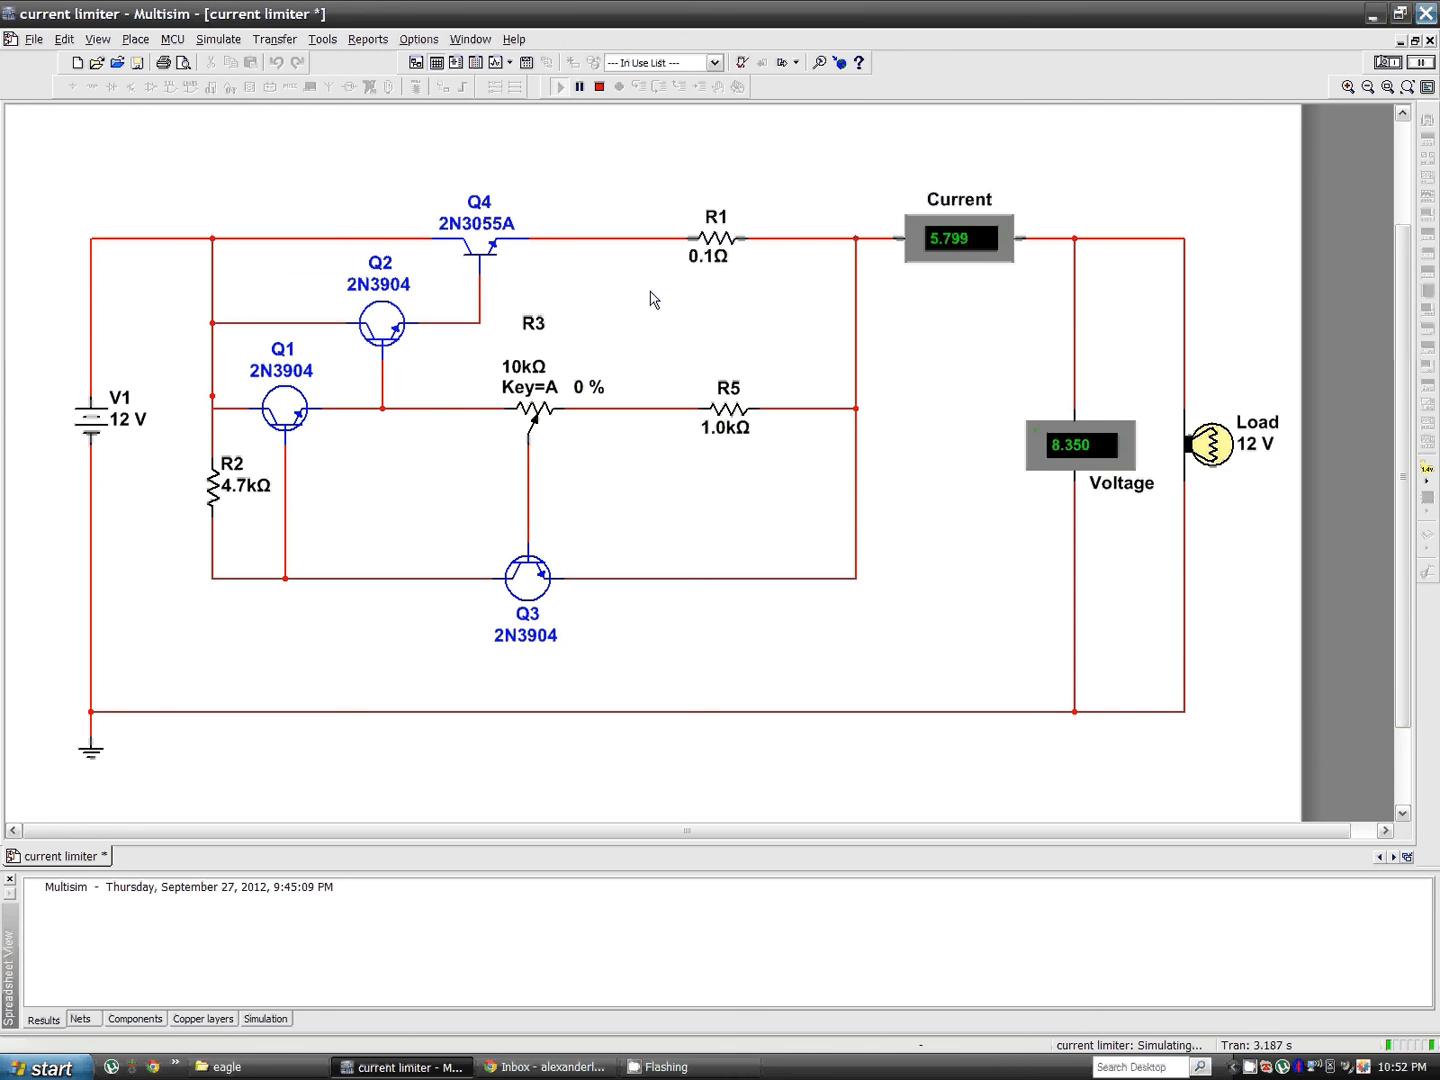